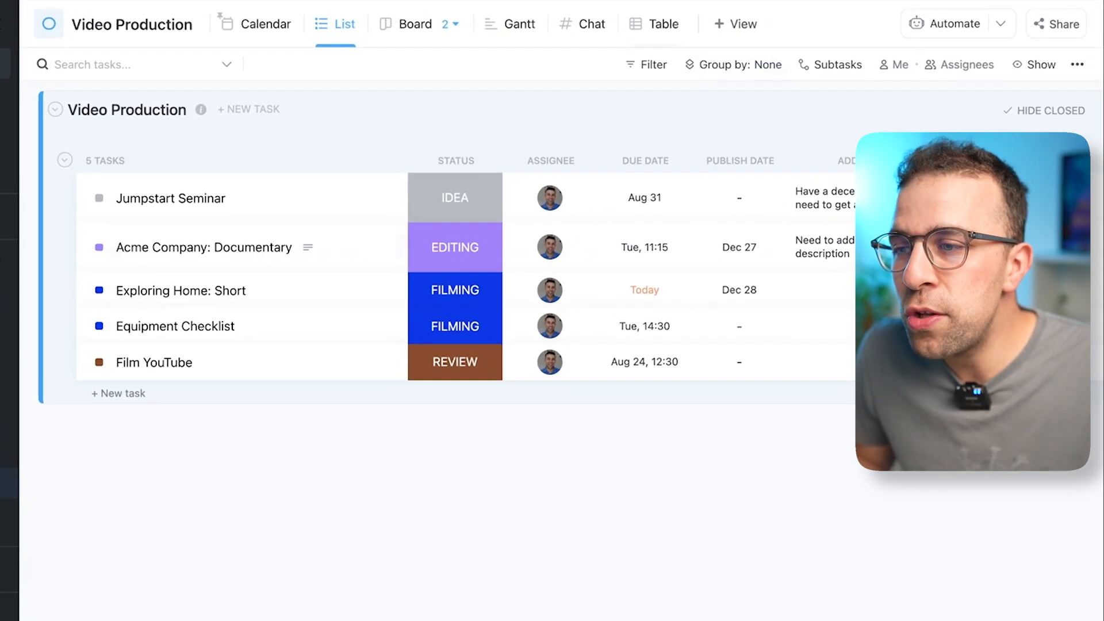
Add a Chat view to the Video Production list
{"action": "left_click", "coordinate": [734, 24]}
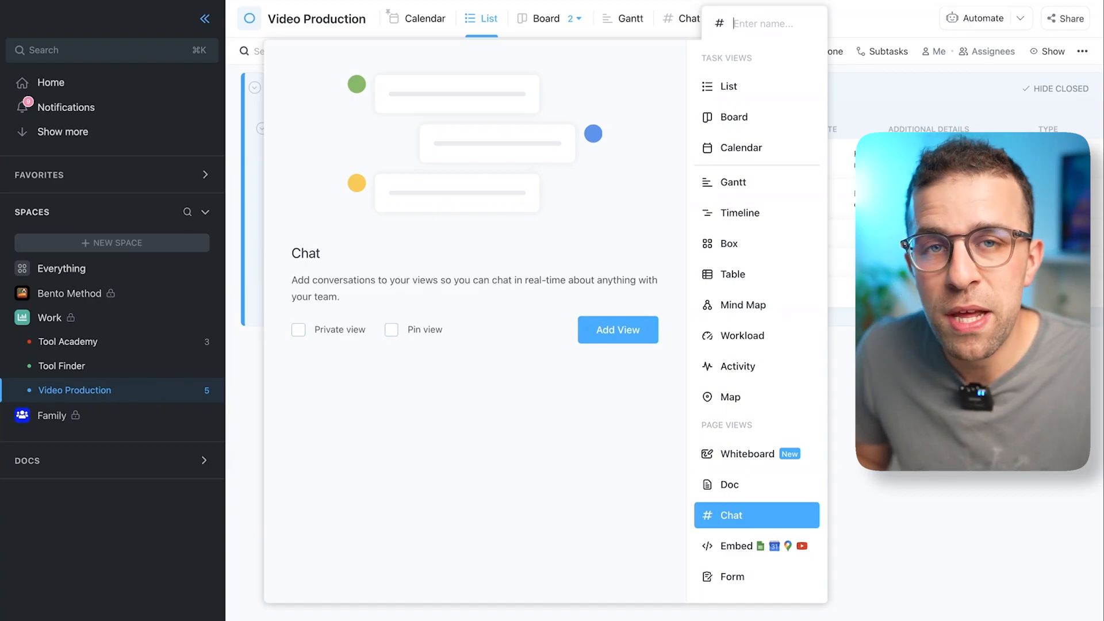
{"action": "left_click", "coordinate": [617, 330]}
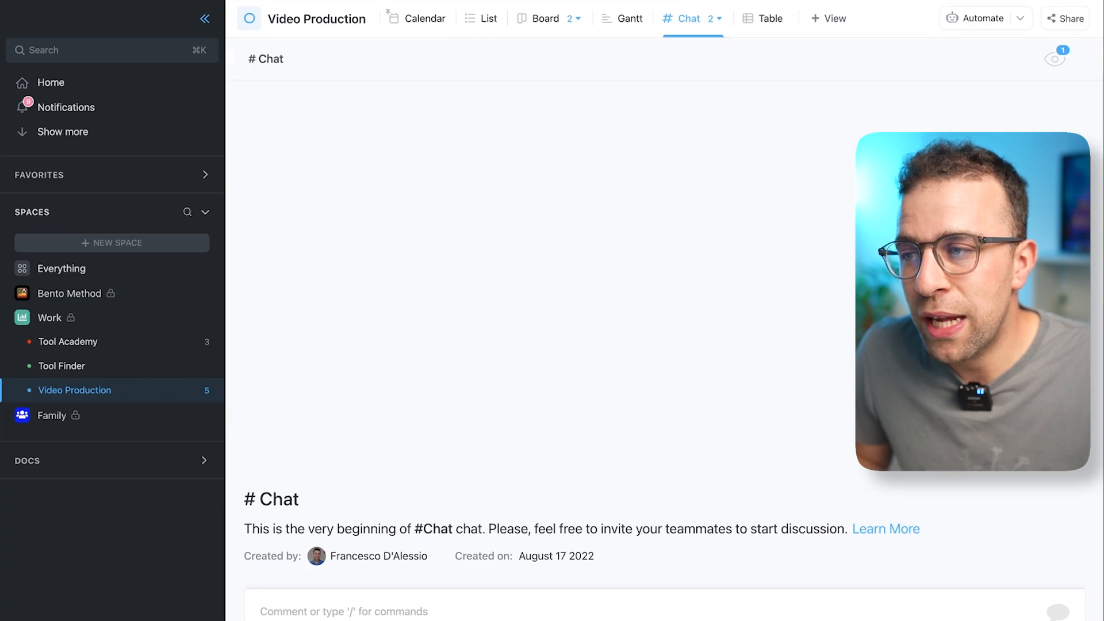
Rename the first Chat view to 'Jumpstart Project' and open its Share settings
{"action": "left_click", "coordinate": [710, 18]}
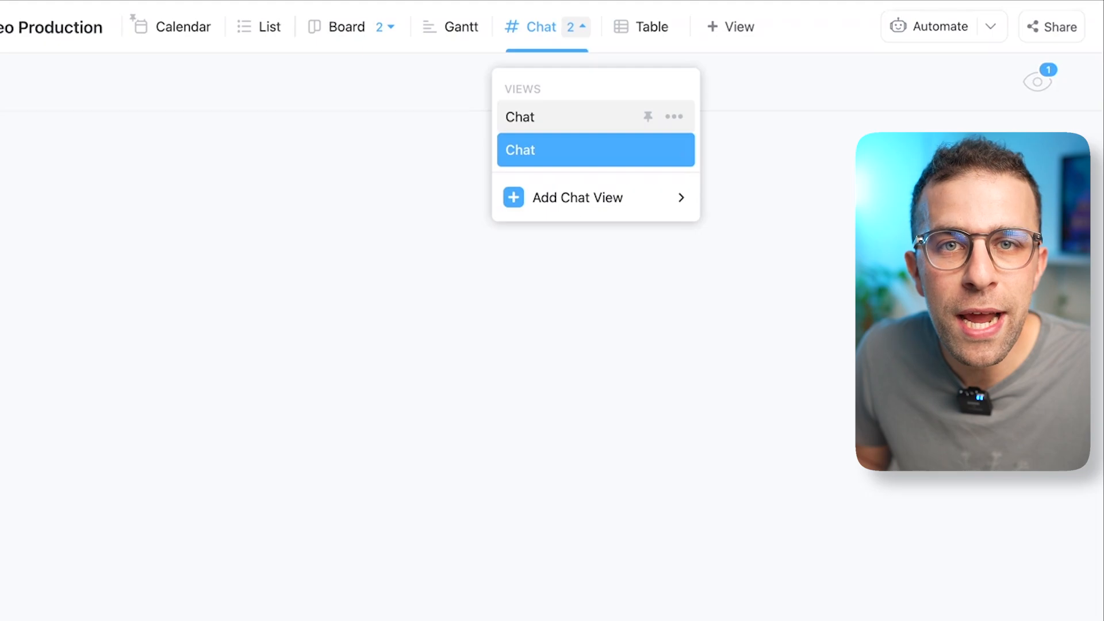
{"action": "double_click", "coordinate": [520, 117]}
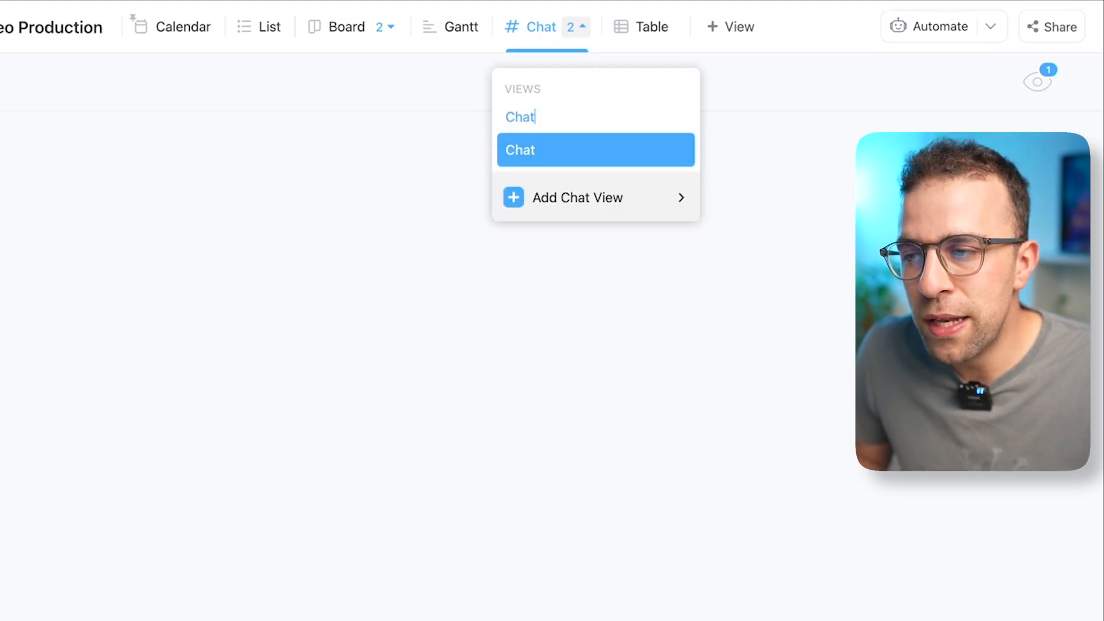
{"action": "double_click", "coordinate": [520, 117]}
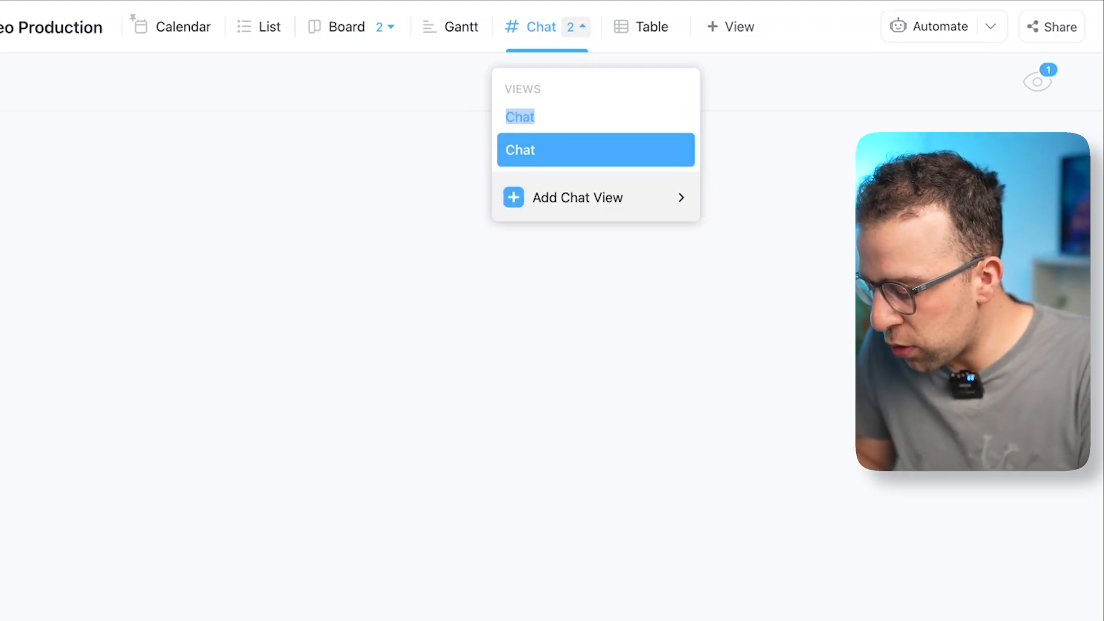
{"action": "type", "text": "Jumpstart Project"}
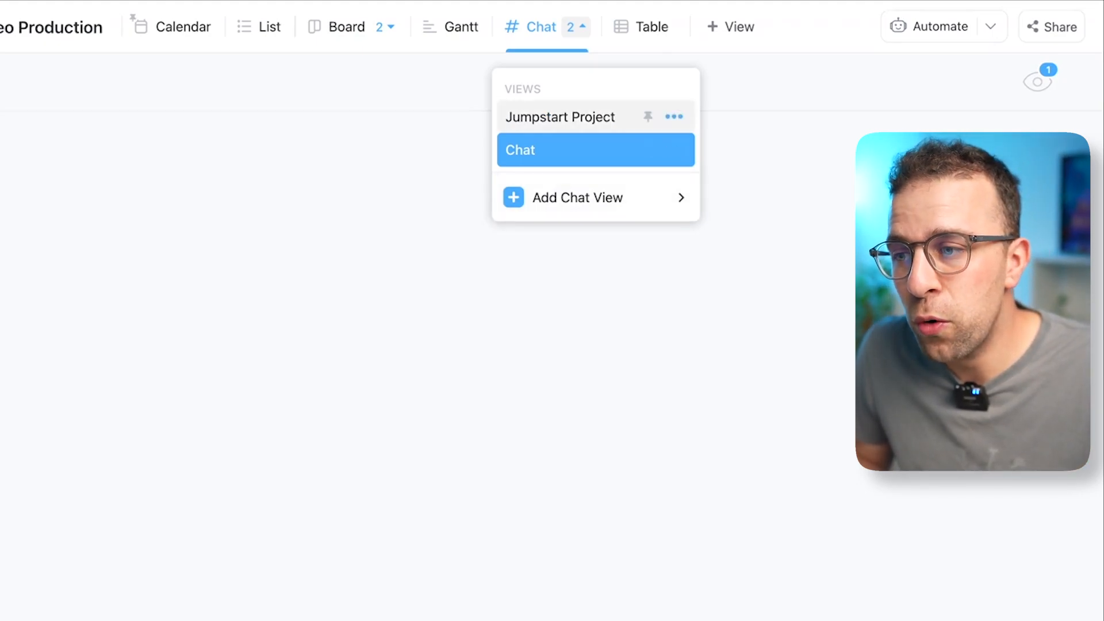
{"action": "left_click", "coordinate": [1052, 26]}
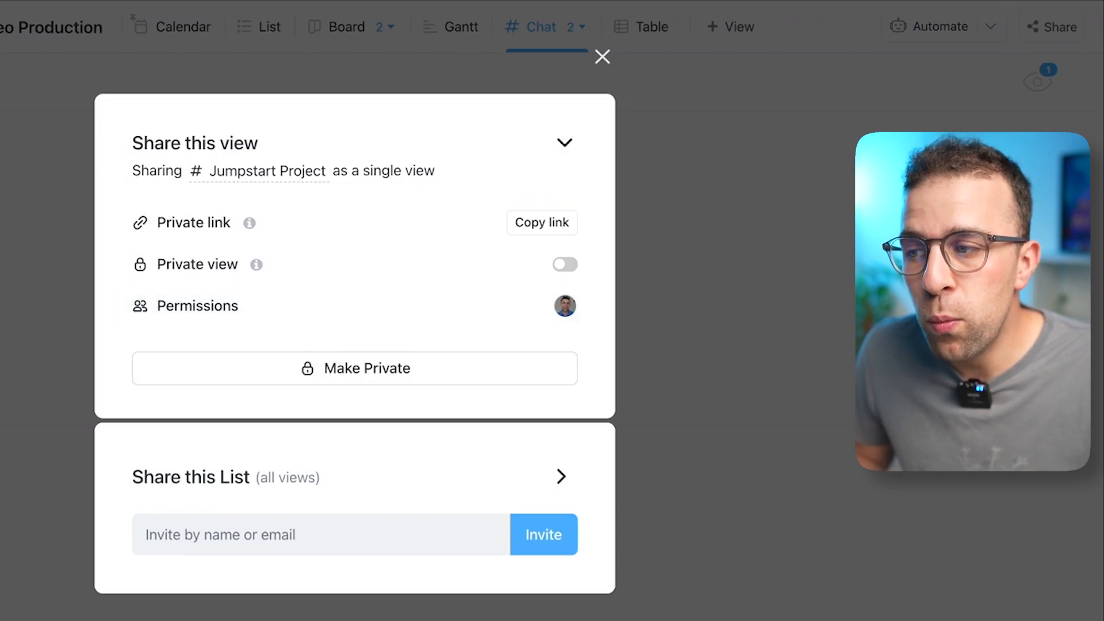
Close the Share dialog and switch to the Jumpstart Project chat view
{"action": "left_click", "coordinate": [602, 56]}
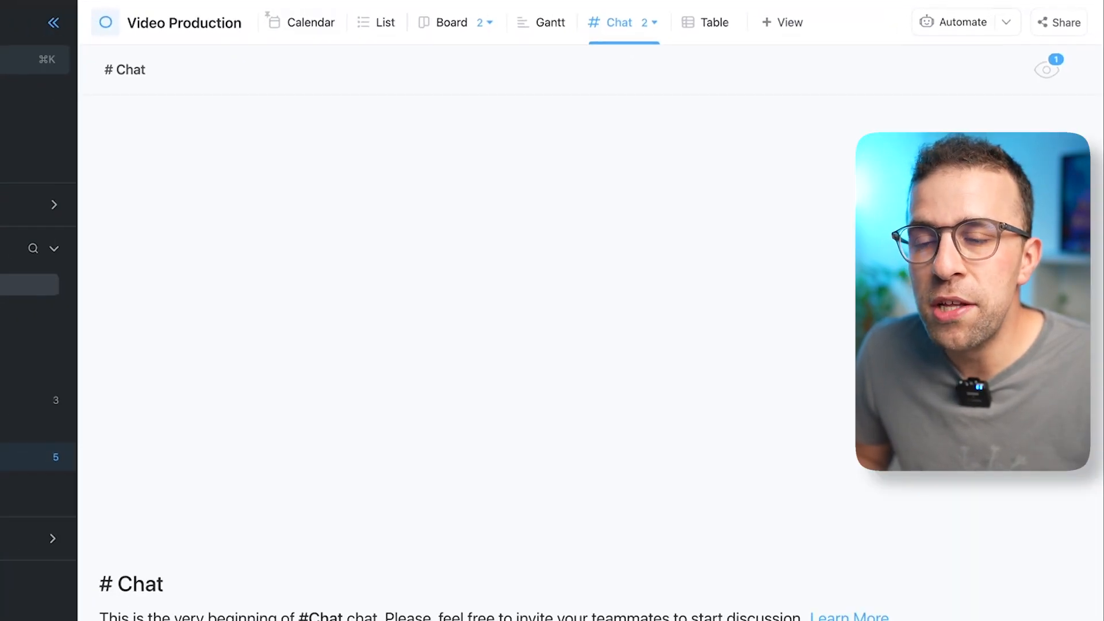
{"action": "left_click", "coordinate": [53, 23]}
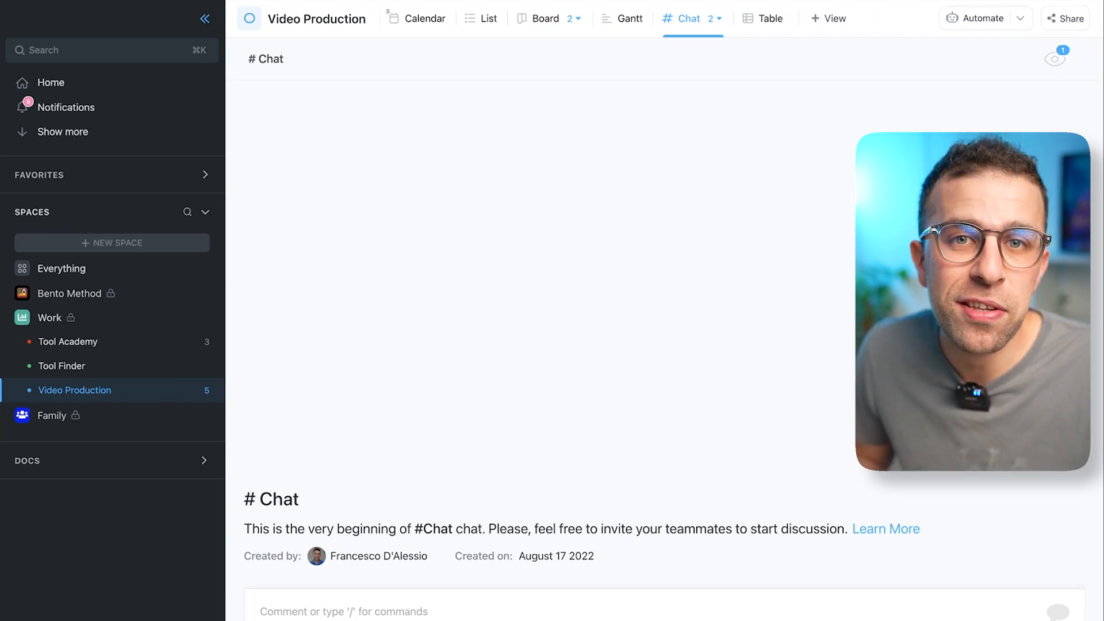
{"action": "left_click", "coordinate": [689, 18]}
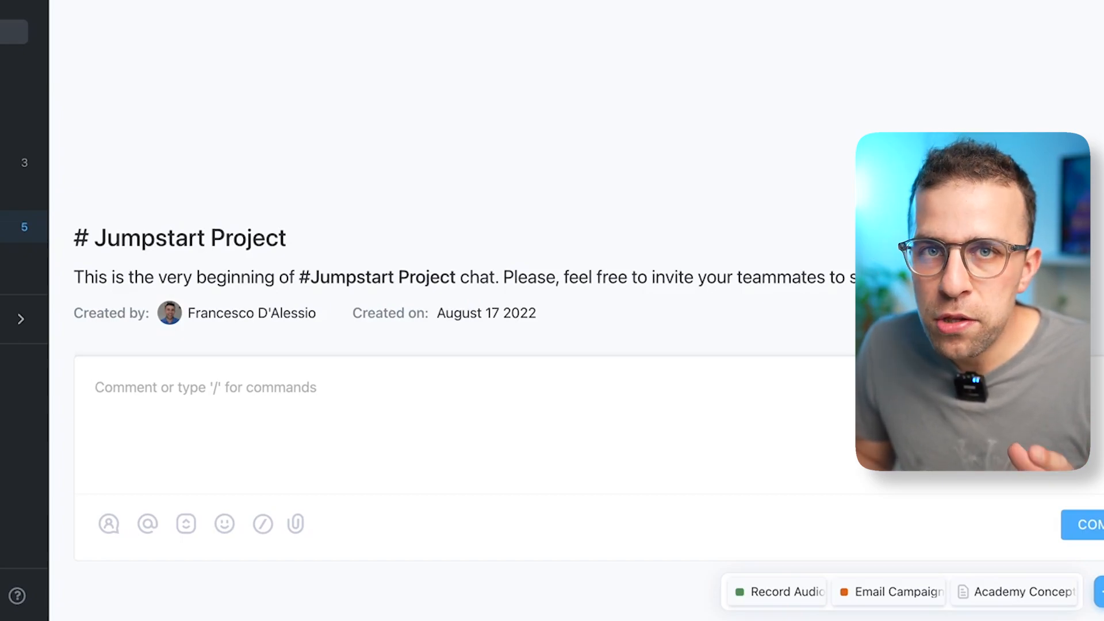
Post a comment mentioning task Jumpstart Seminar asking 'Where are we with this?'
{"action": "type", "text": "@"}
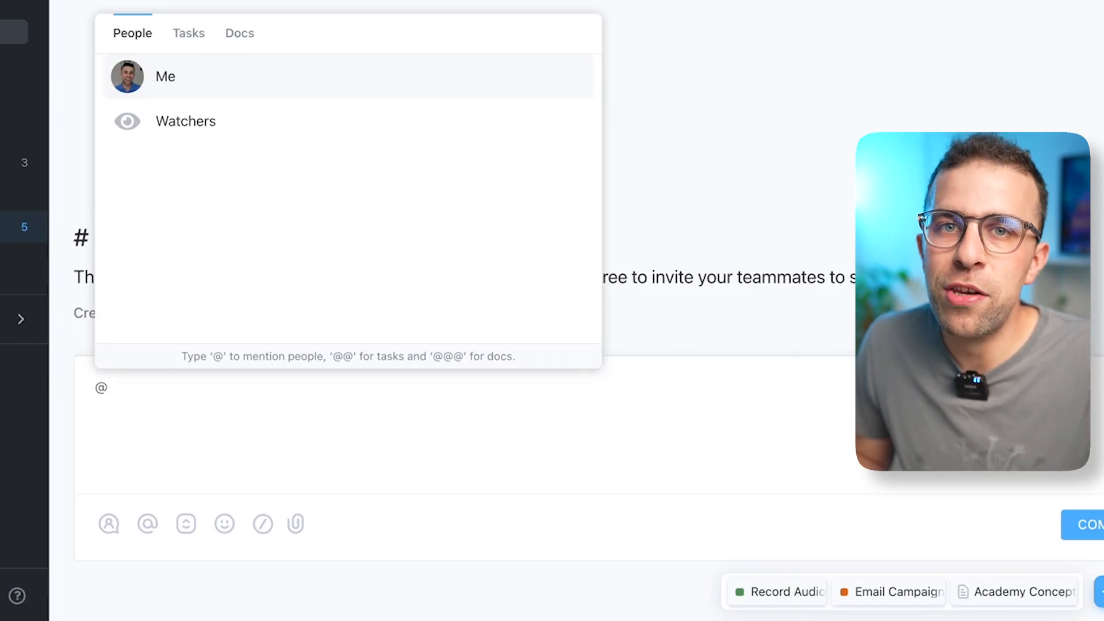
{"action": "left_click", "coordinate": [188, 33]}
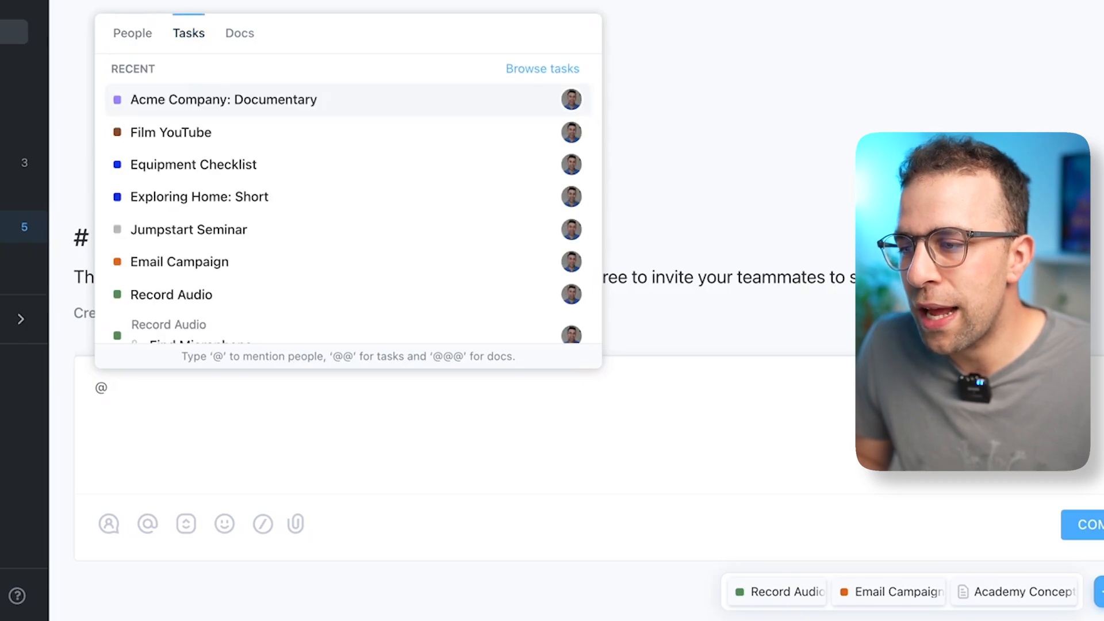
{"action": "left_click", "coordinate": [189, 230]}
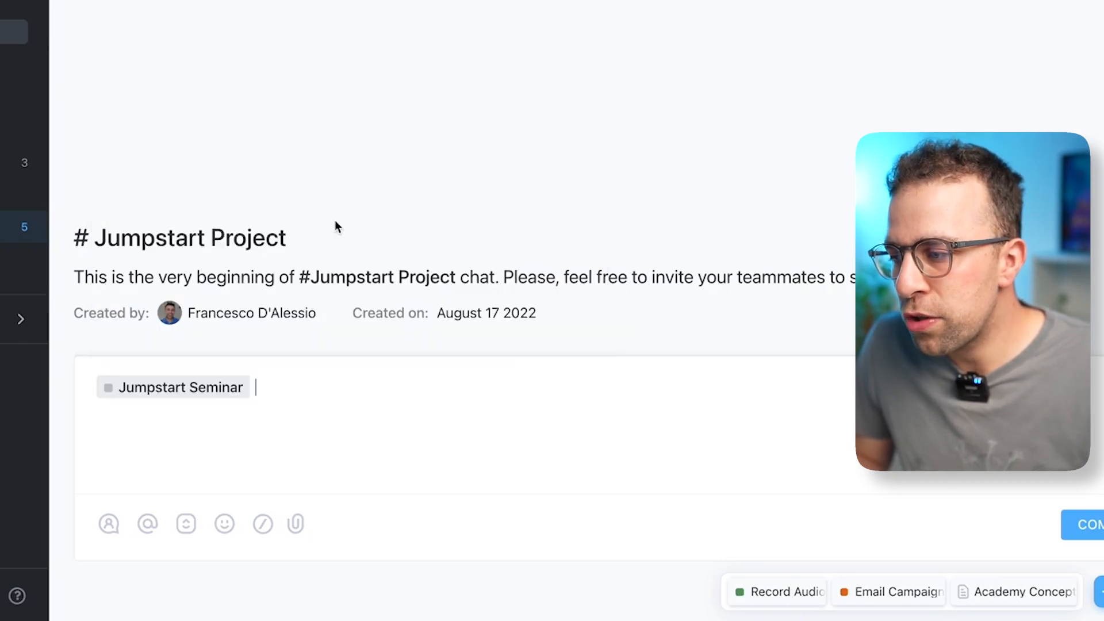
{"action": "type", "text": "-"}
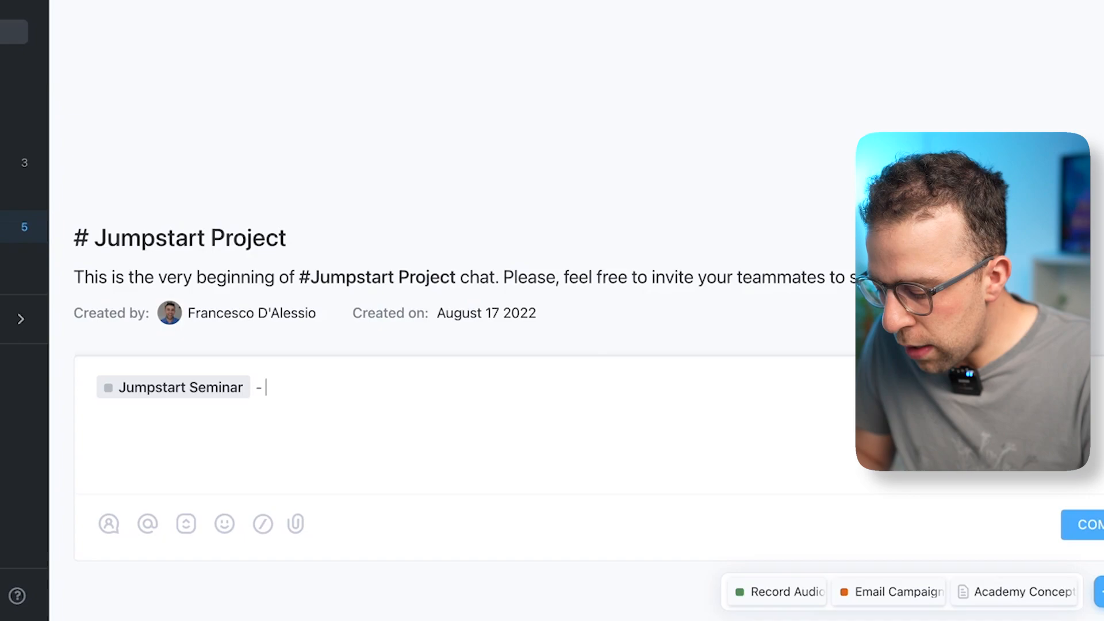
{"action": "type", "text": "Where are we with"}
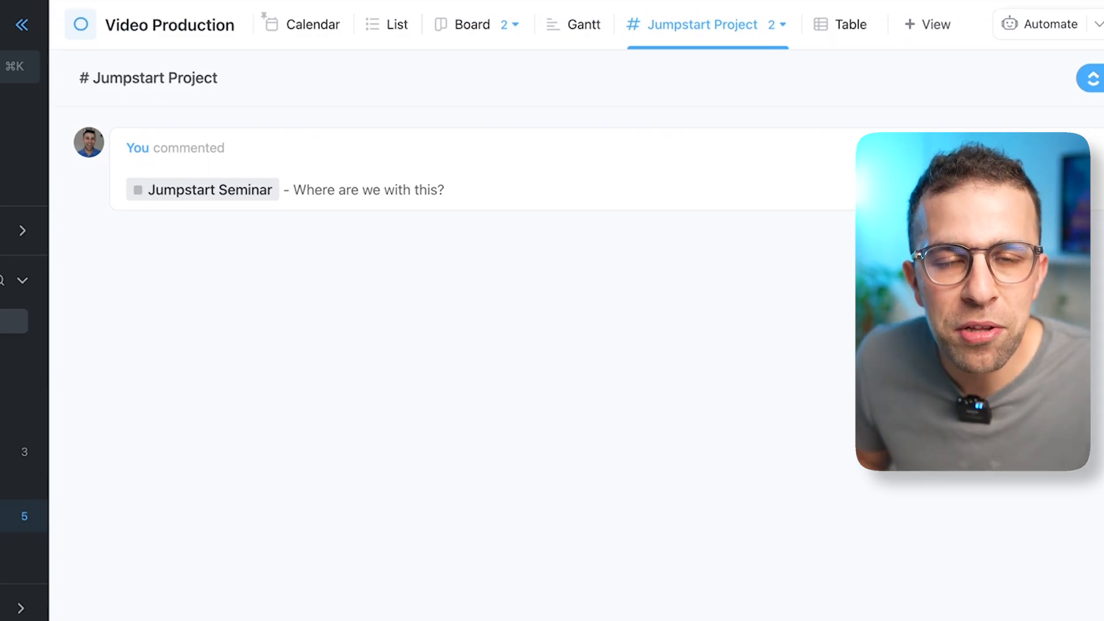
{"action": "mouse_move", "coordinate": [203, 189]}
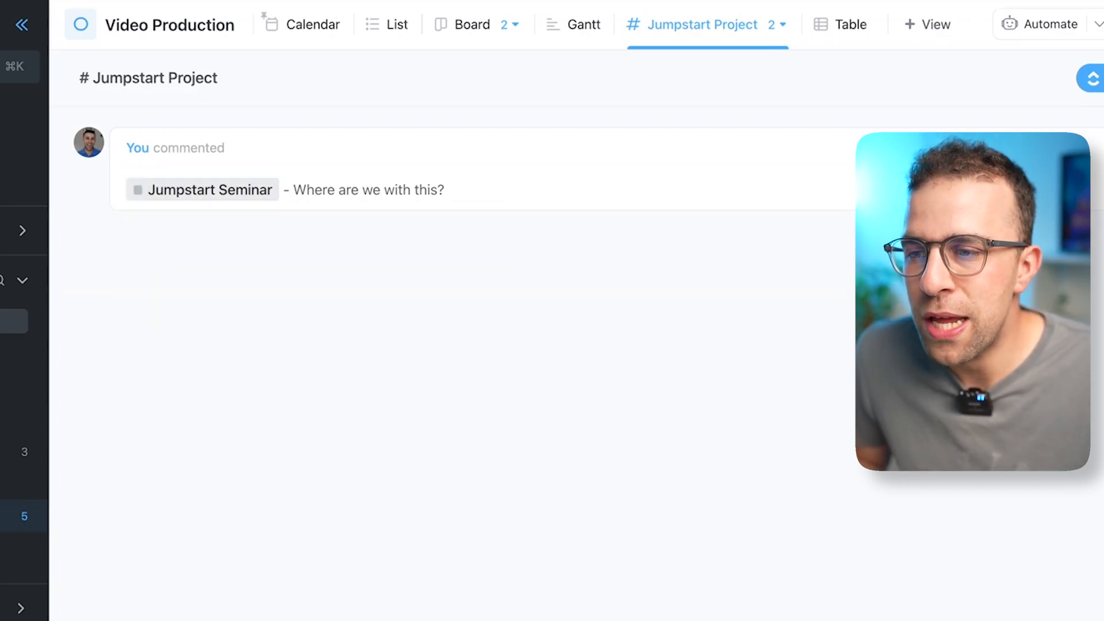
Assign the Jumpstart Seminar comment to me and return to the comment box
{"action": "left_click", "coordinate": [1030, 148]}
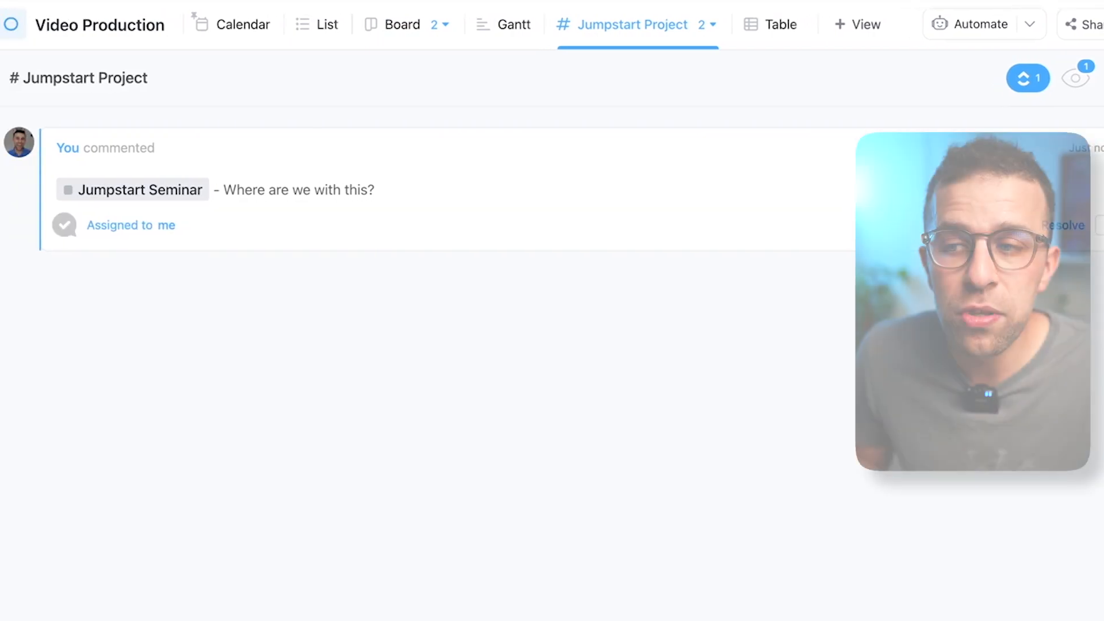
{"action": "left_click", "coordinate": [22, 24]}
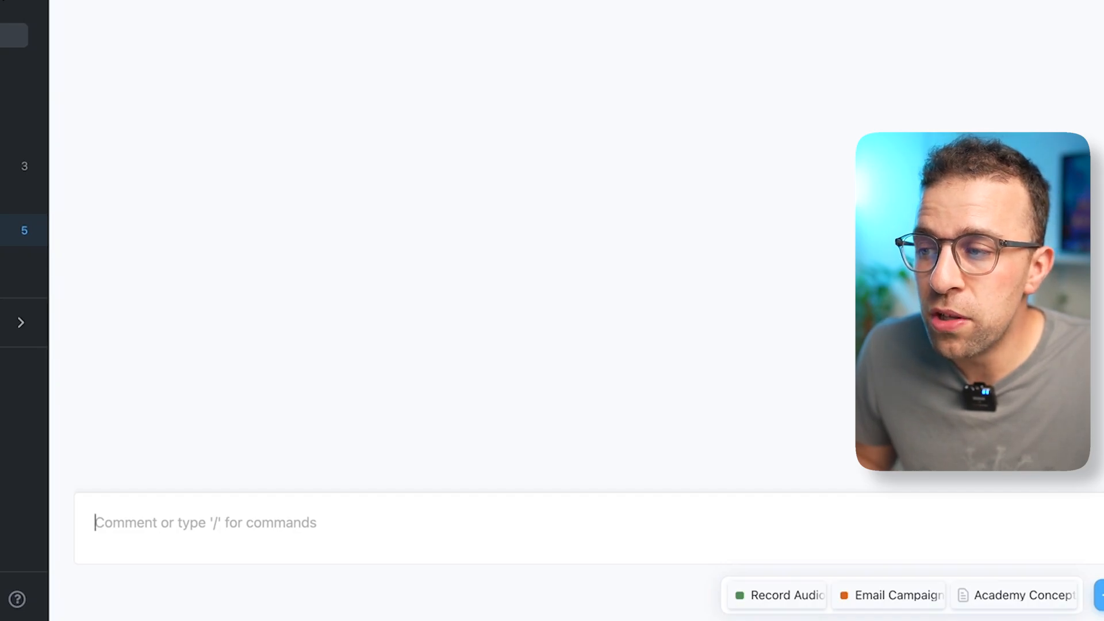
Show the comment box's slash command list
{"action": "left_click", "coordinate": [204, 523]}
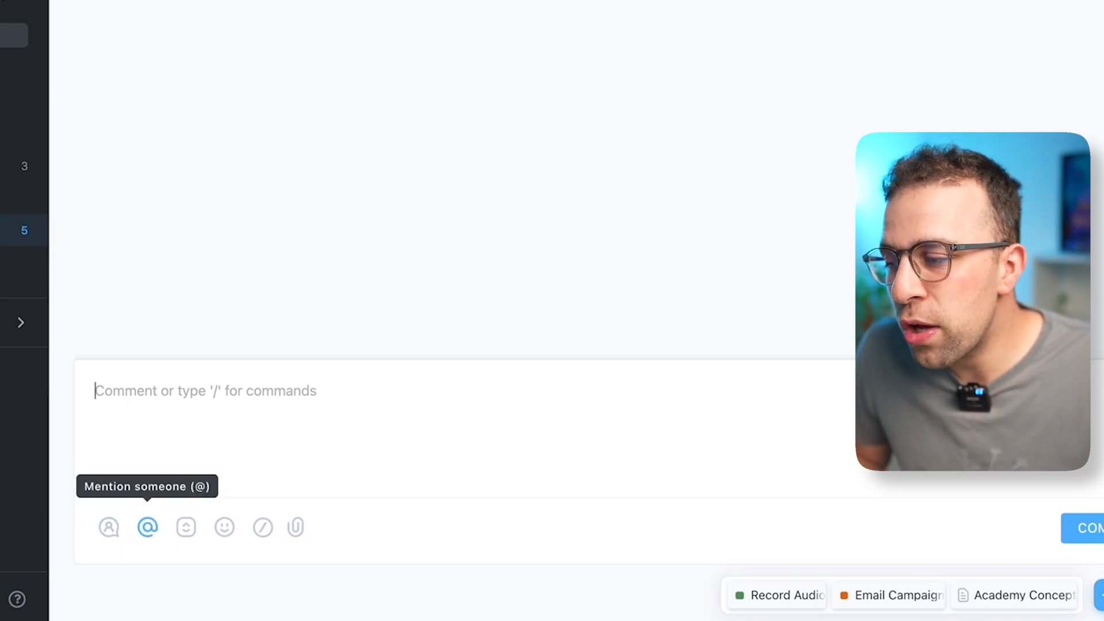
{"action": "mouse_move", "coordinate": [186, 527]}
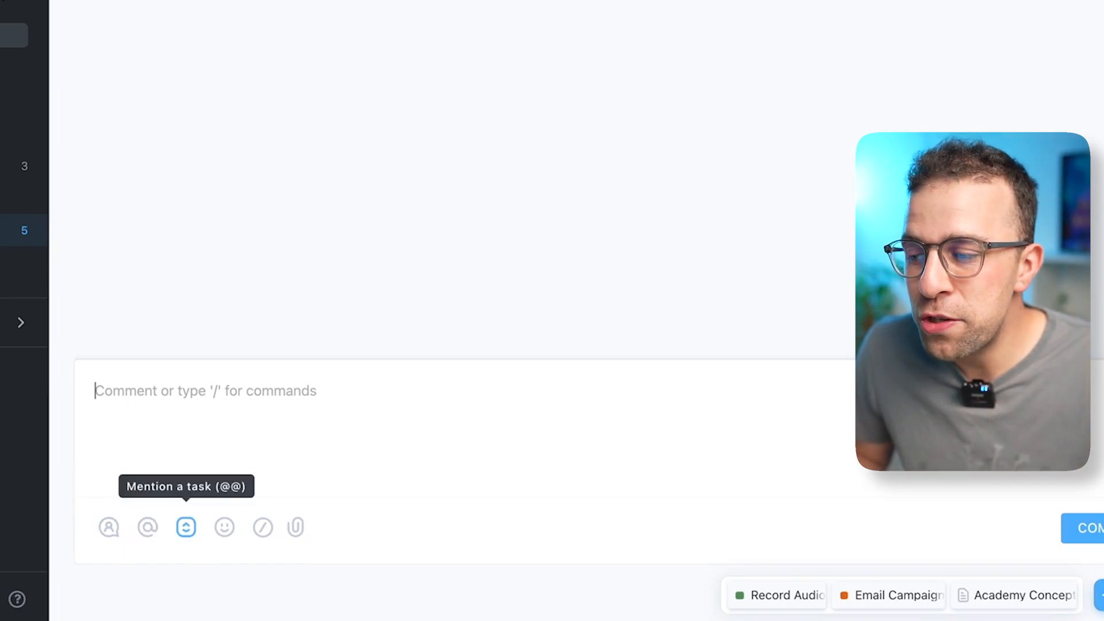
{"action": "mouse_move", "coordinate": [262, 527]}
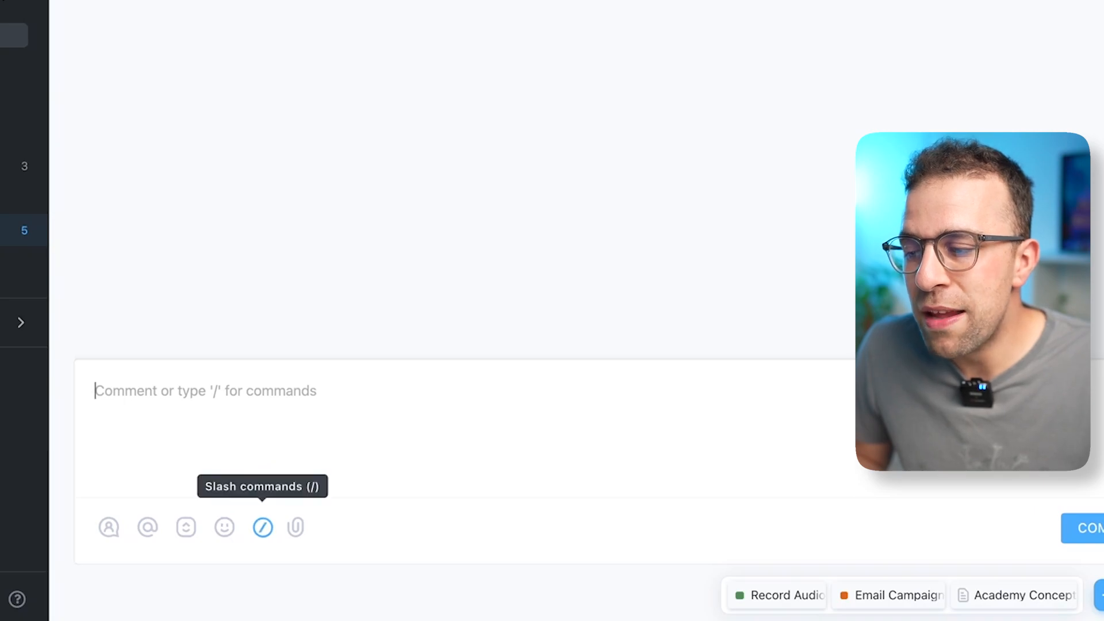
{"action": "left_click", "coordinate": [262, 527]}
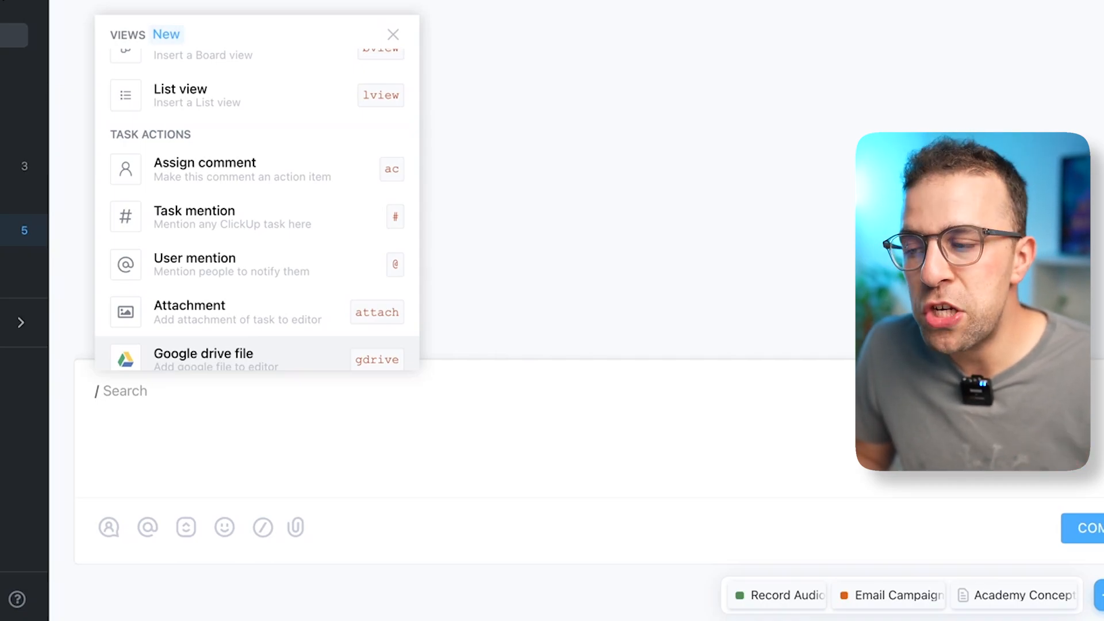
Dismiss the slash commands, returning to the assigned Jumpstart Seminar comment
{"action": "left_click", "coordinate": [393, 34]}
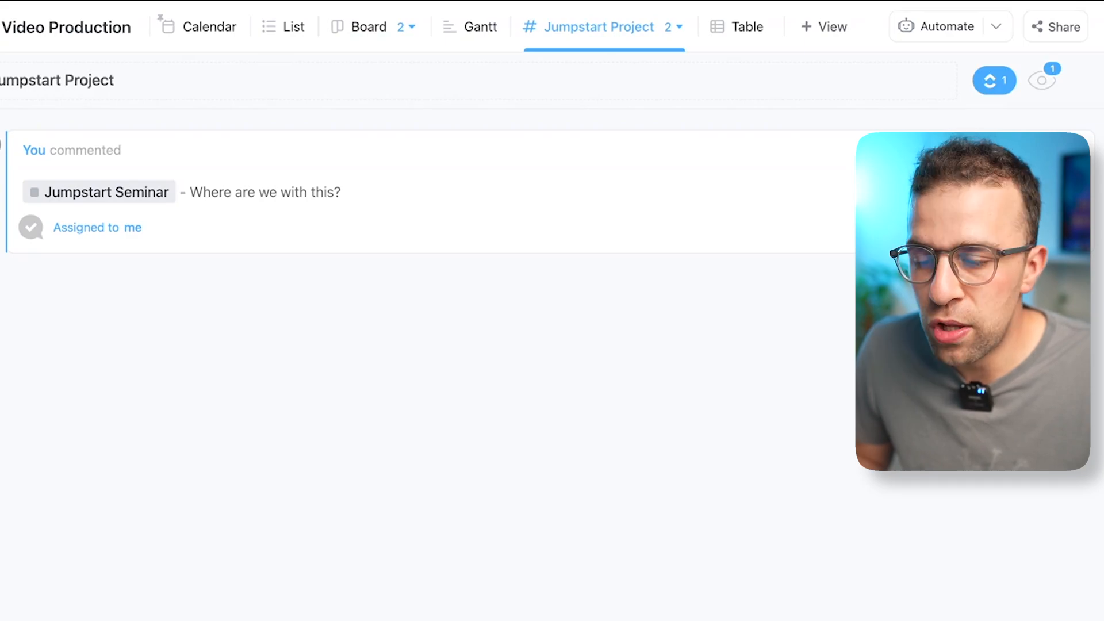
{"action": "left_click", "coordinate": [21, 23]}
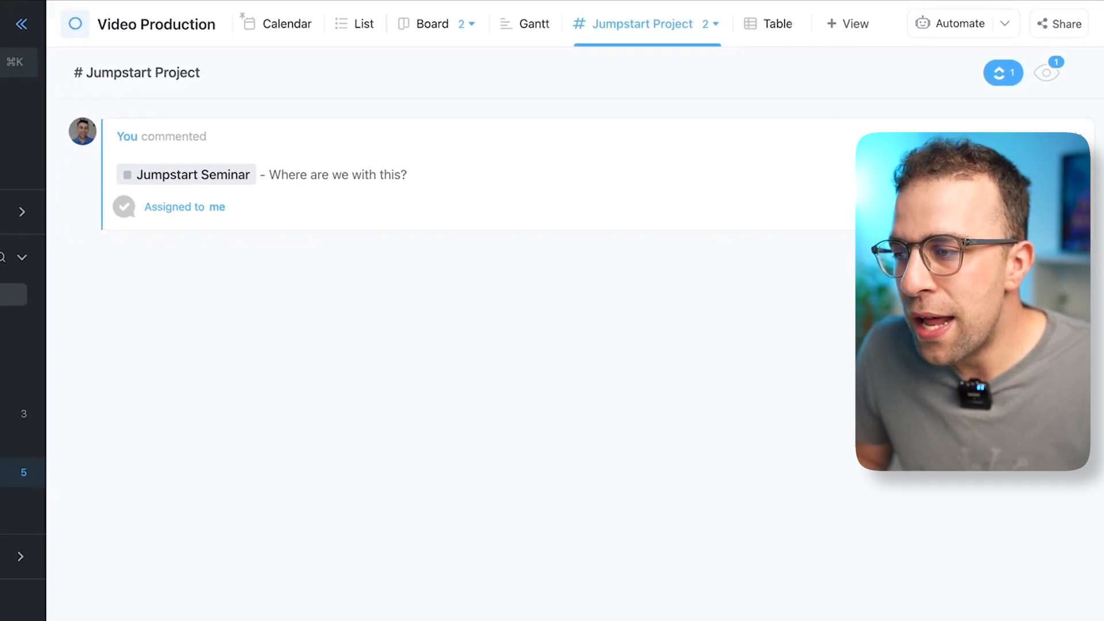
{"action": "left_click", "coordinate": [21, 23]}
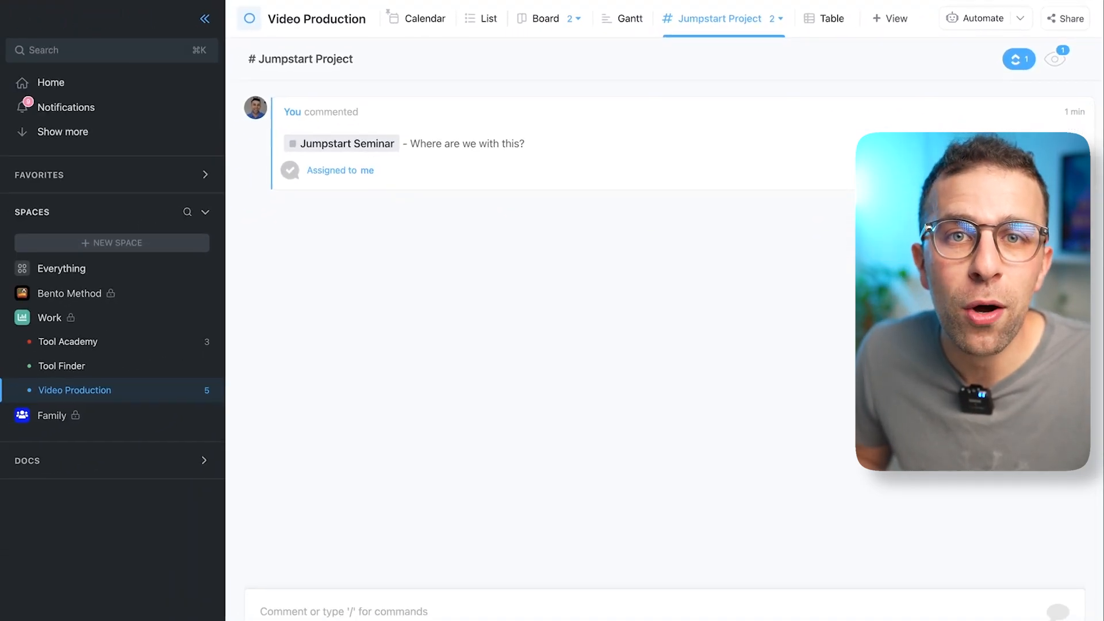